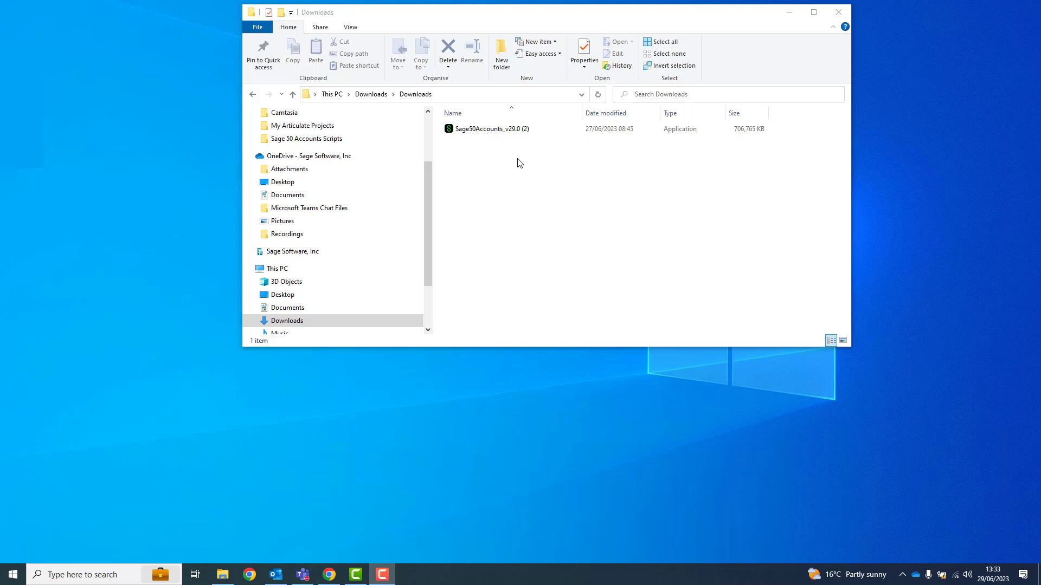
Run Sage50Accounts_v29.0 (2) from Downloads and accept the Licence Agreement terms
left_click(491, 129)
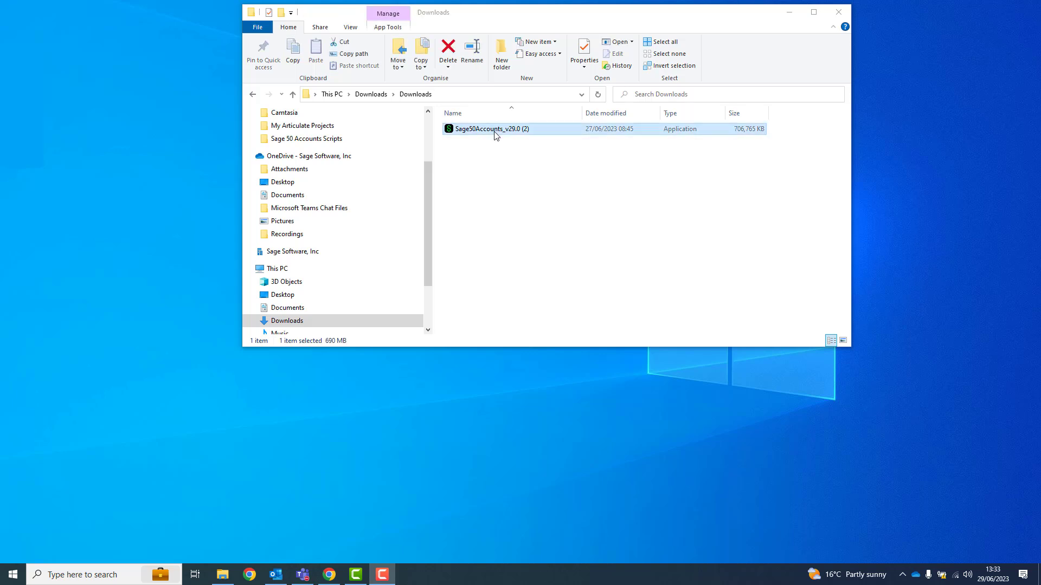
double_click(491, 128)
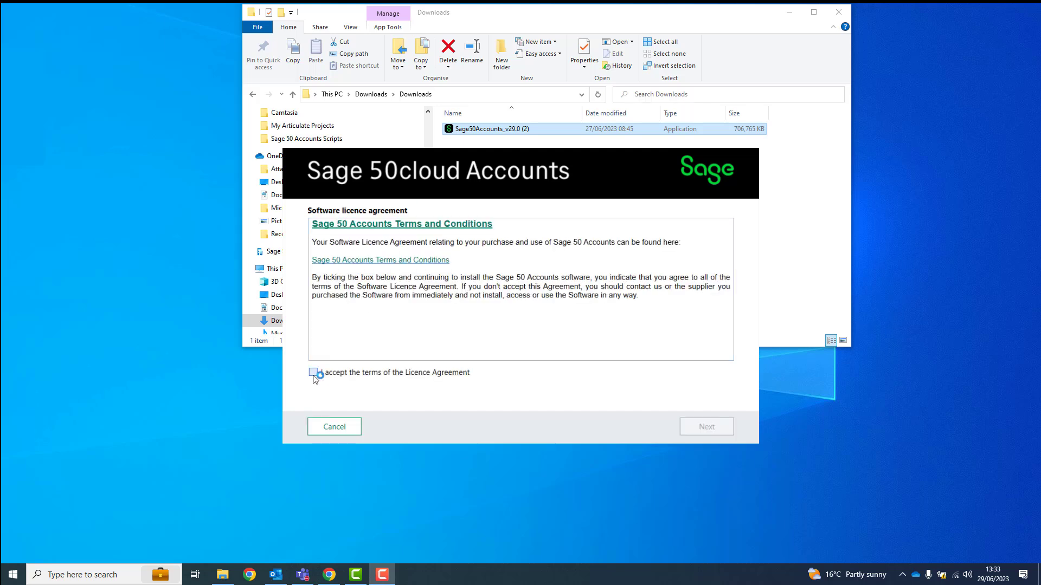
left_click(706, 426)
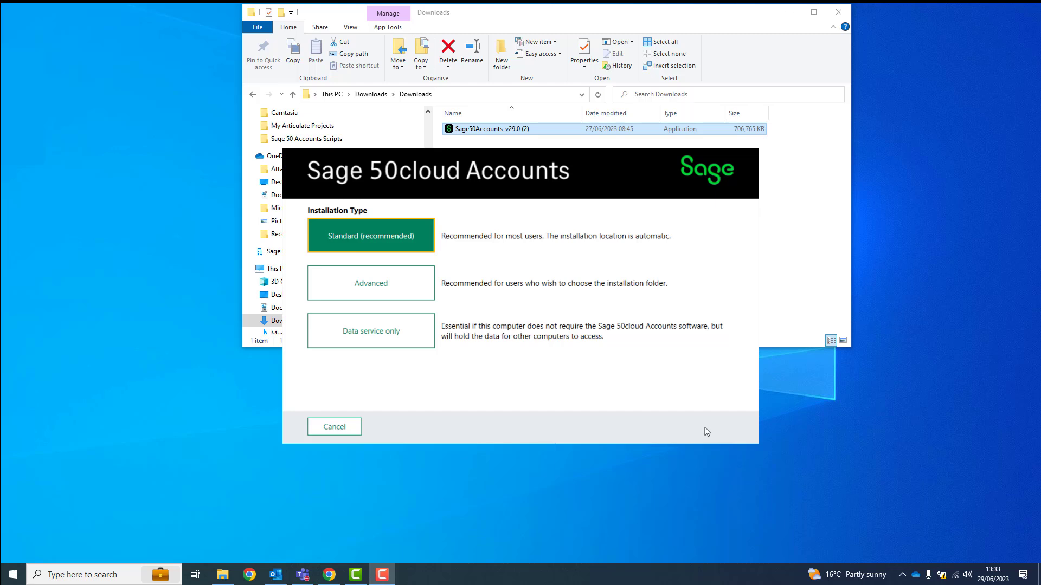
Choose the Standard (recommended) installation and confirm 'Yes, begin installation'
left_click(371, 330)
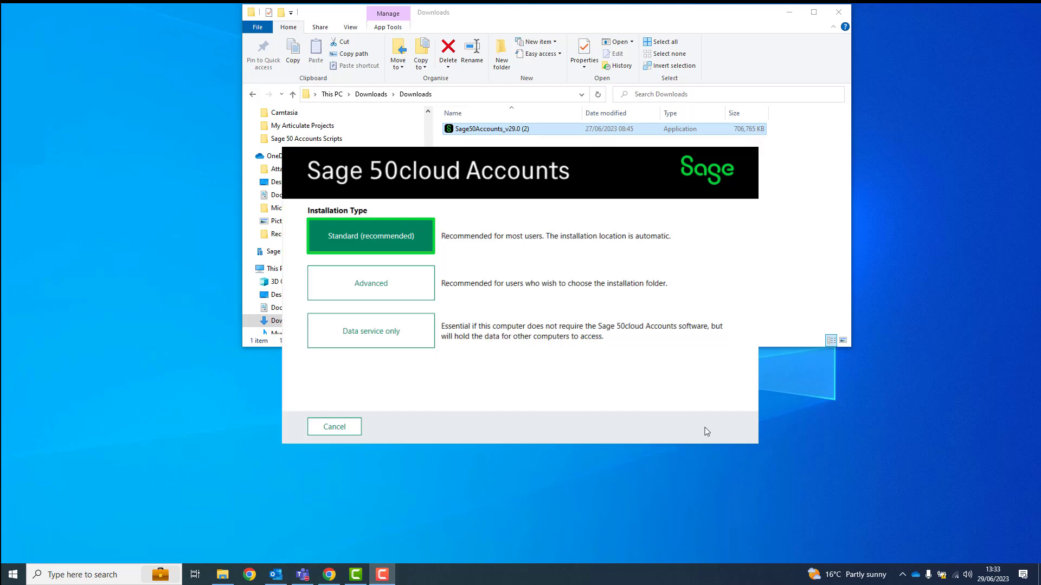
left_click(371, 236)
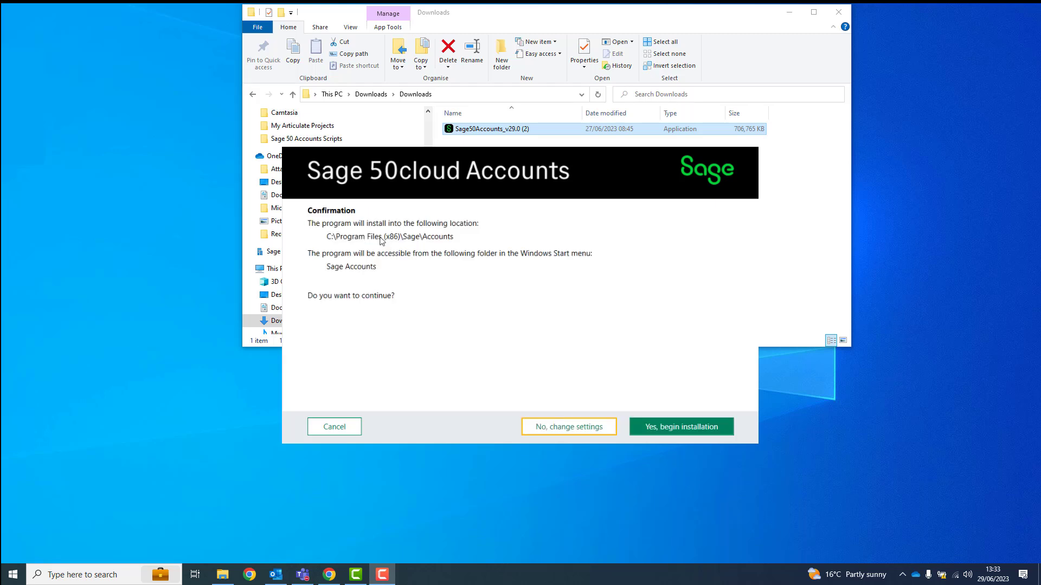
mouse_move(381, 244)
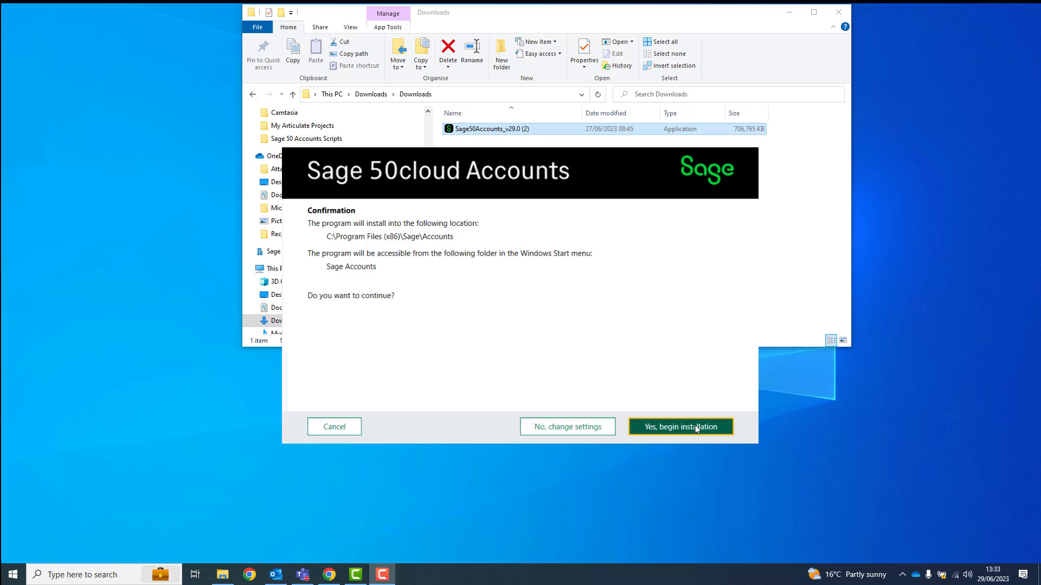
left_click(680, 428)
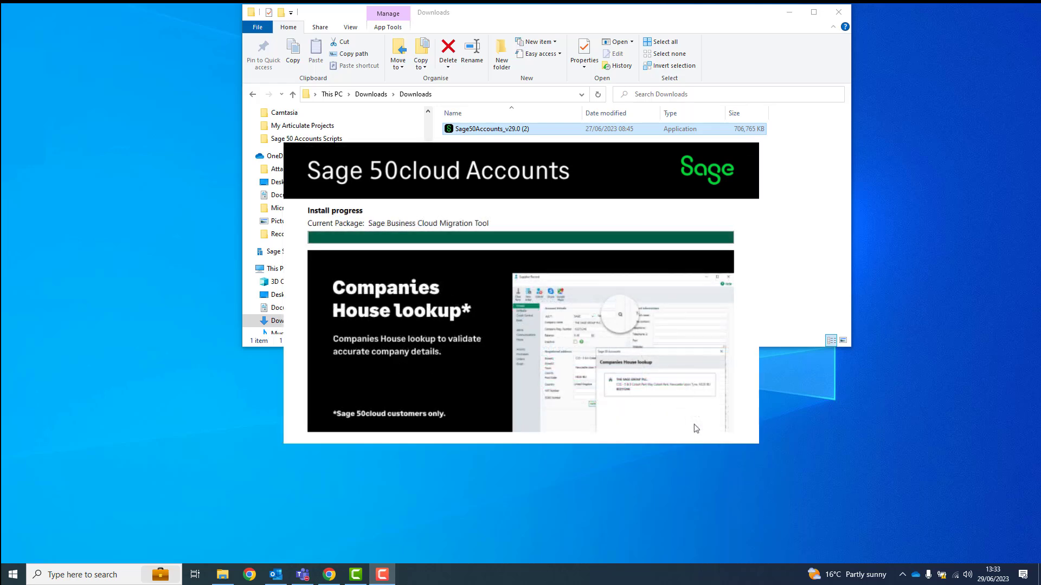